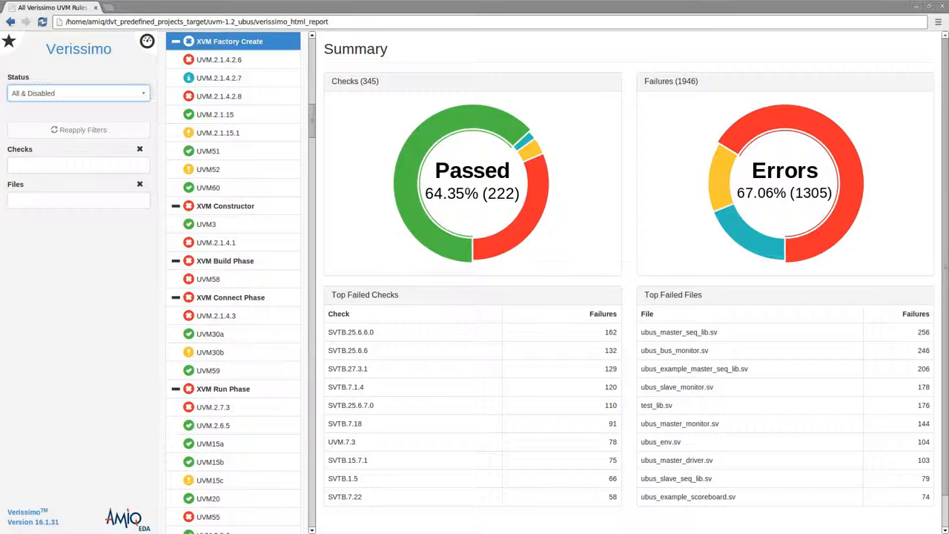
mouse_move(57, 223)
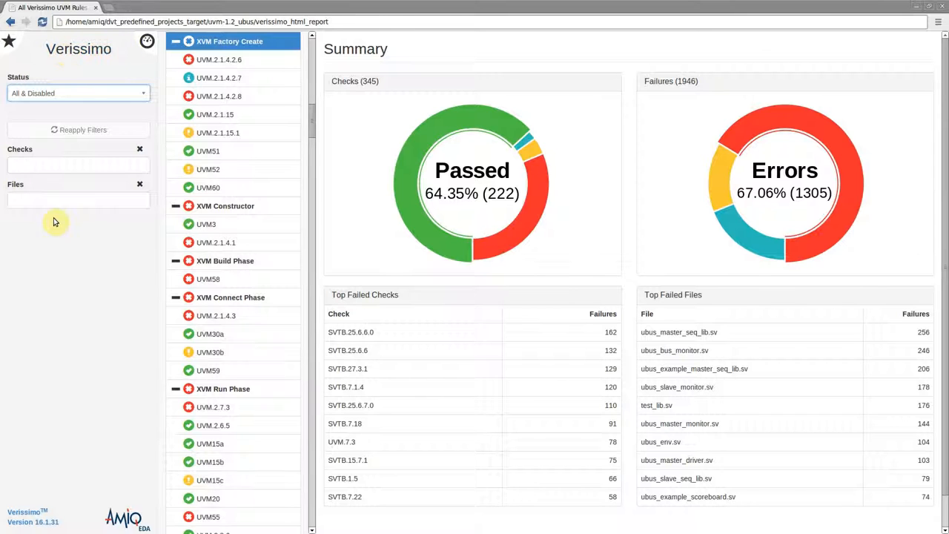
mouse_move(237, 480)
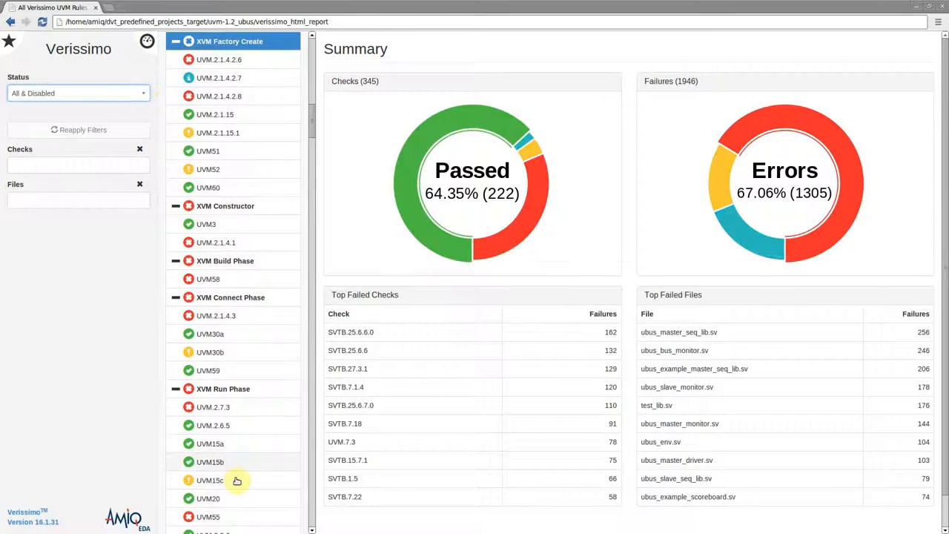
mouse_move(359, 128)
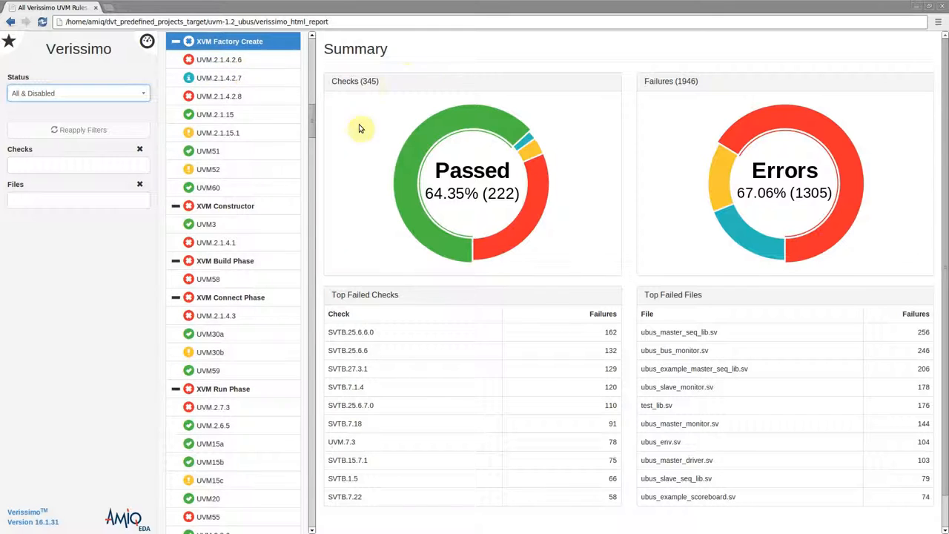
mouse_move(451, 50)
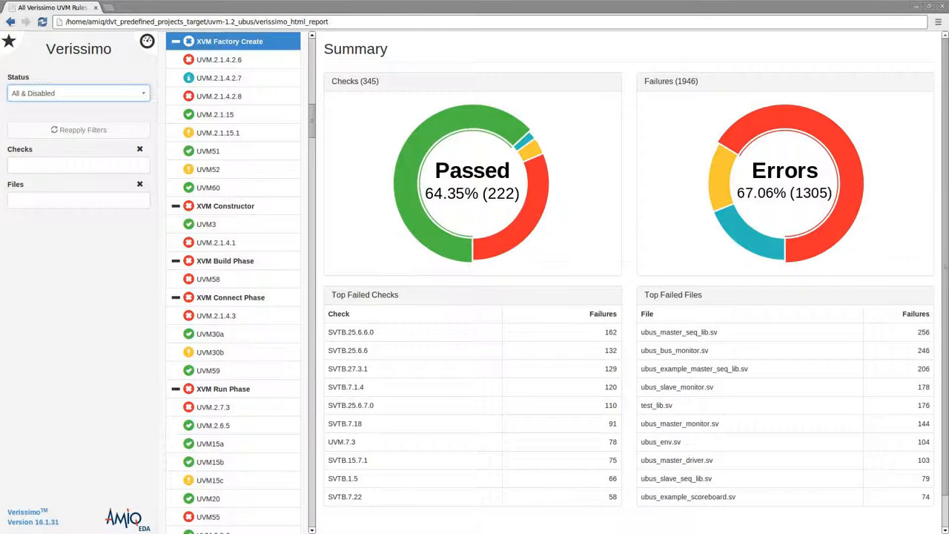
mouse_move(593, 81)
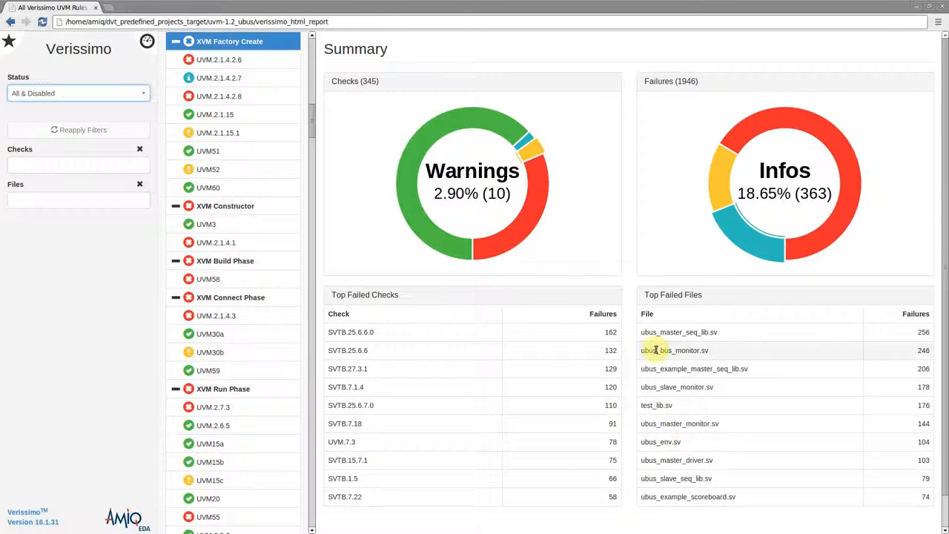
mouse_move(363, 333)
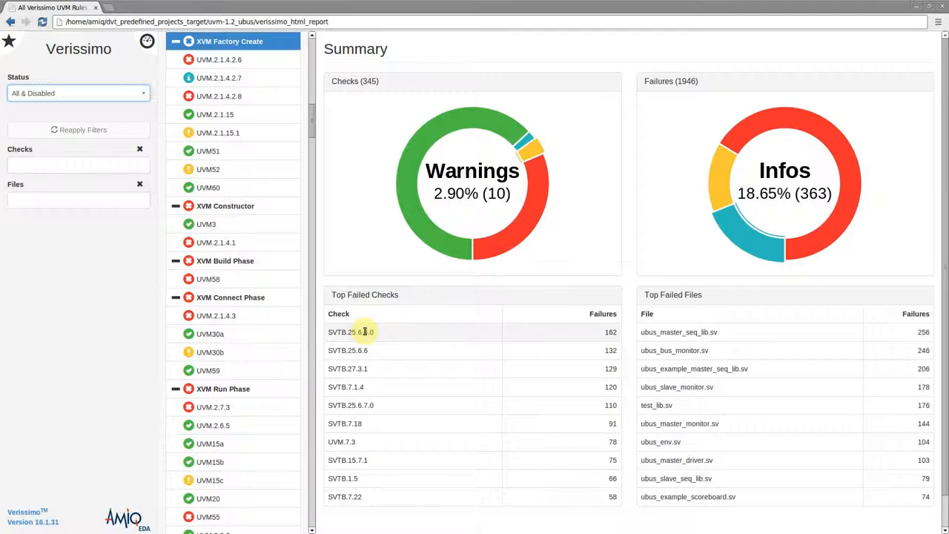
mouse_move(620, 338)
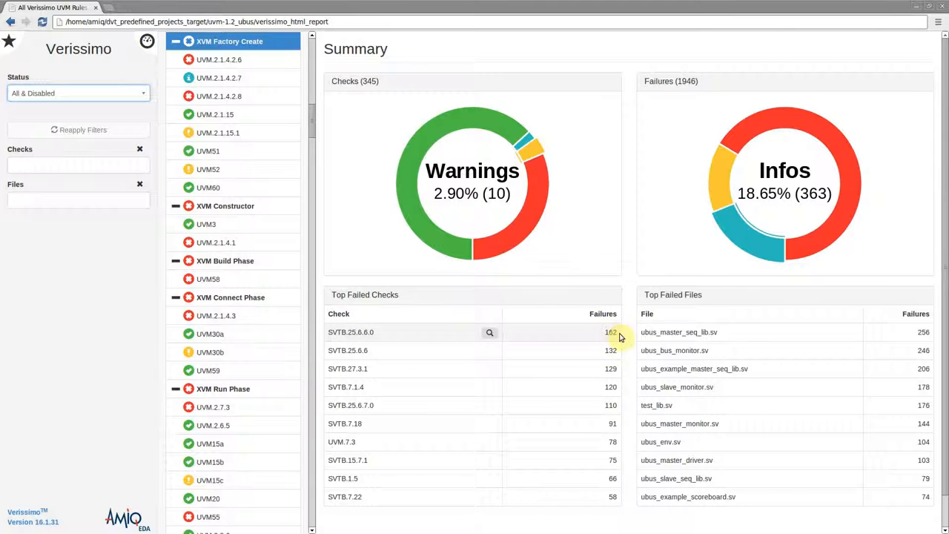
mouse_move(469, 238)
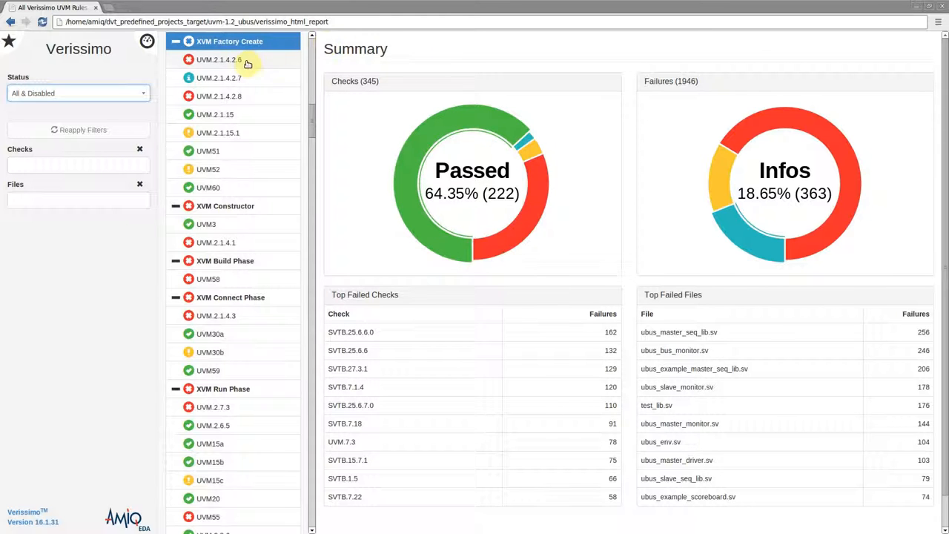
Detail the ubus_master_monitor.sv line 95 failure among UVM.2.1.4.2.6's five failures, toggling past the Summary
left_click(218, 59)
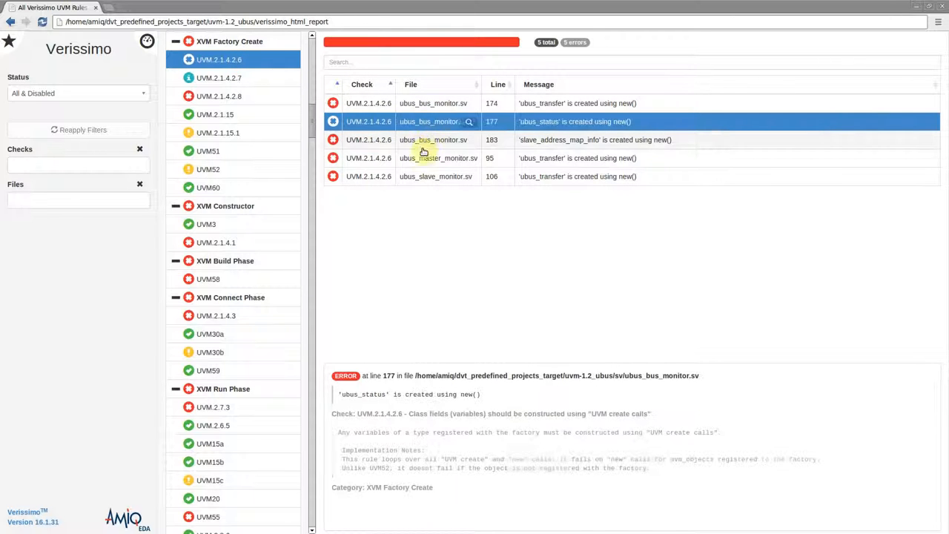
left_click(439, 157)
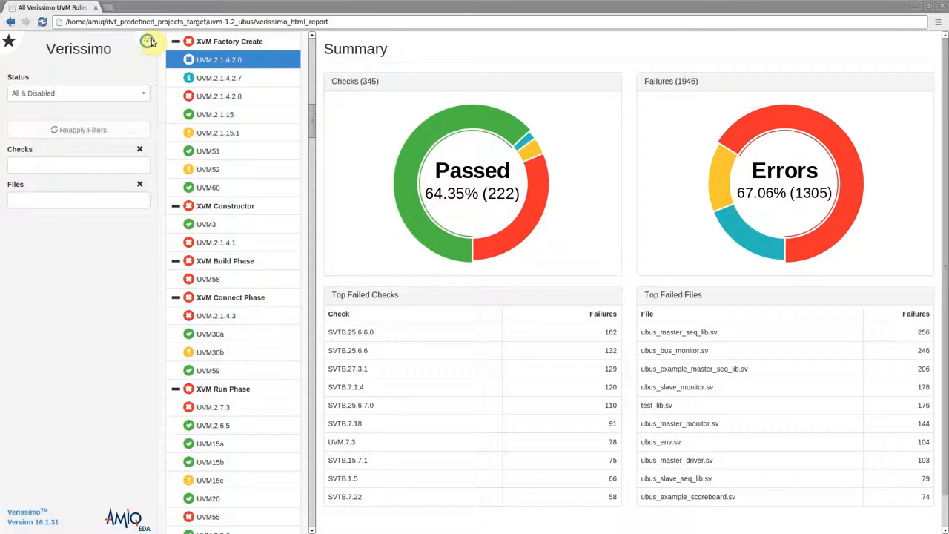
left_click(218, 60)
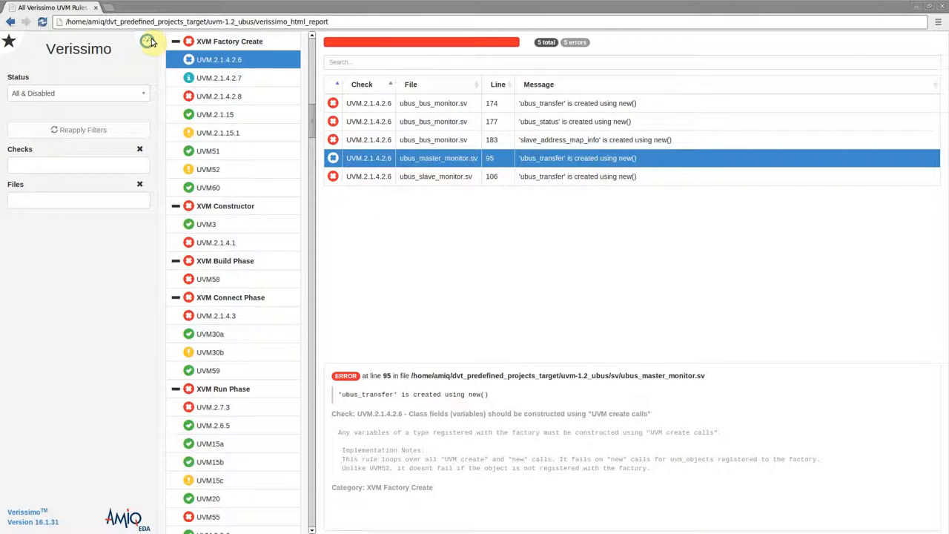